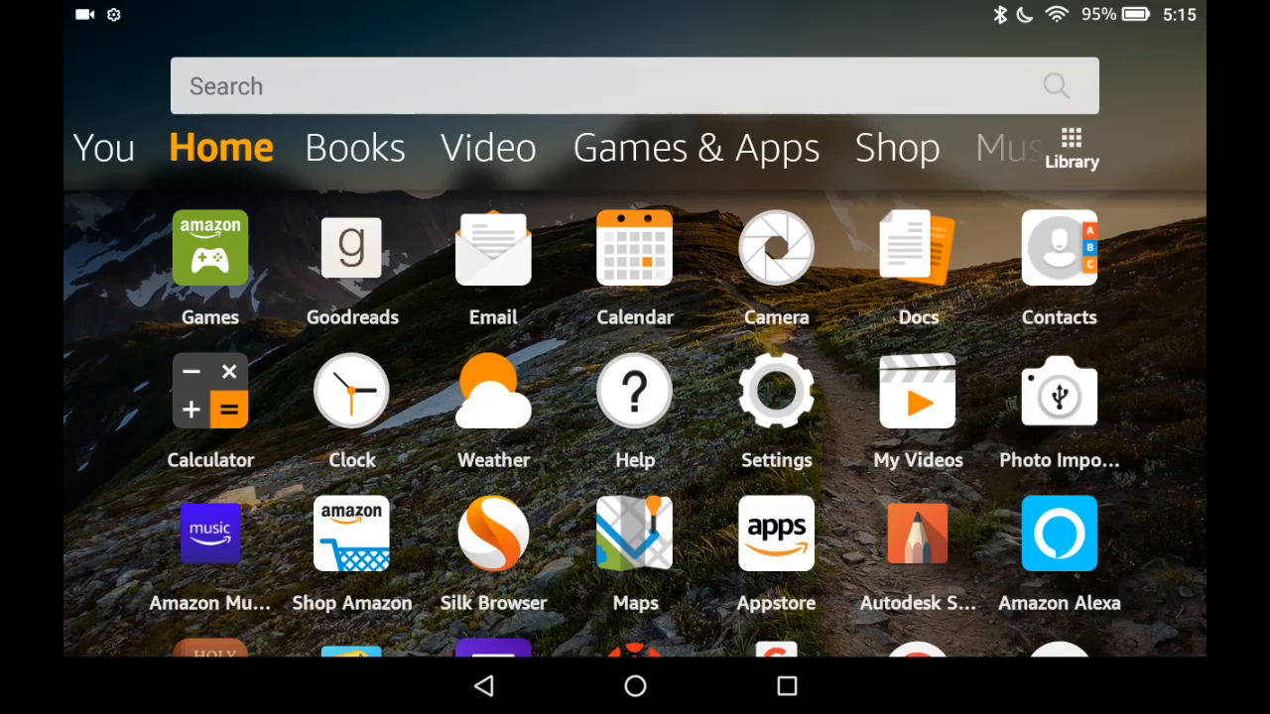
Scroll the home screen and launch the Settings app
{"action": "scroll", "scroll_direction": "down", "scroll_amount": 3}
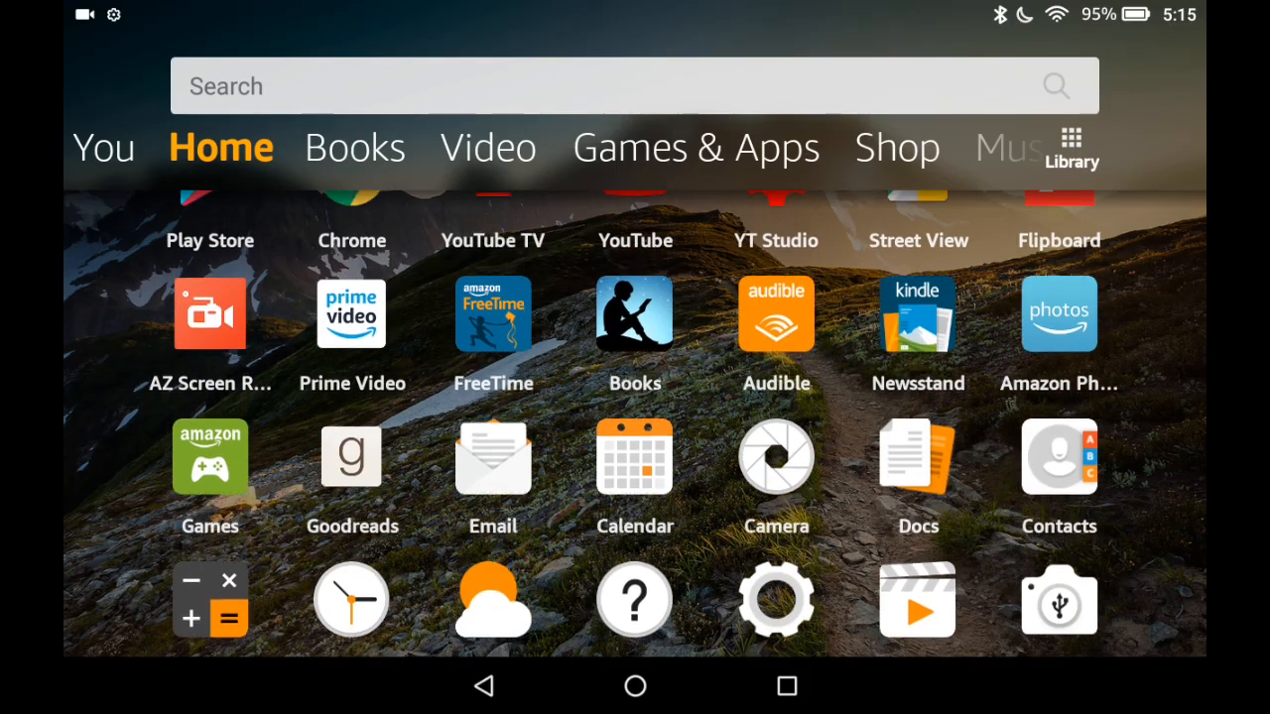
{"action": "left_click", "coordinate": [776, 600]}
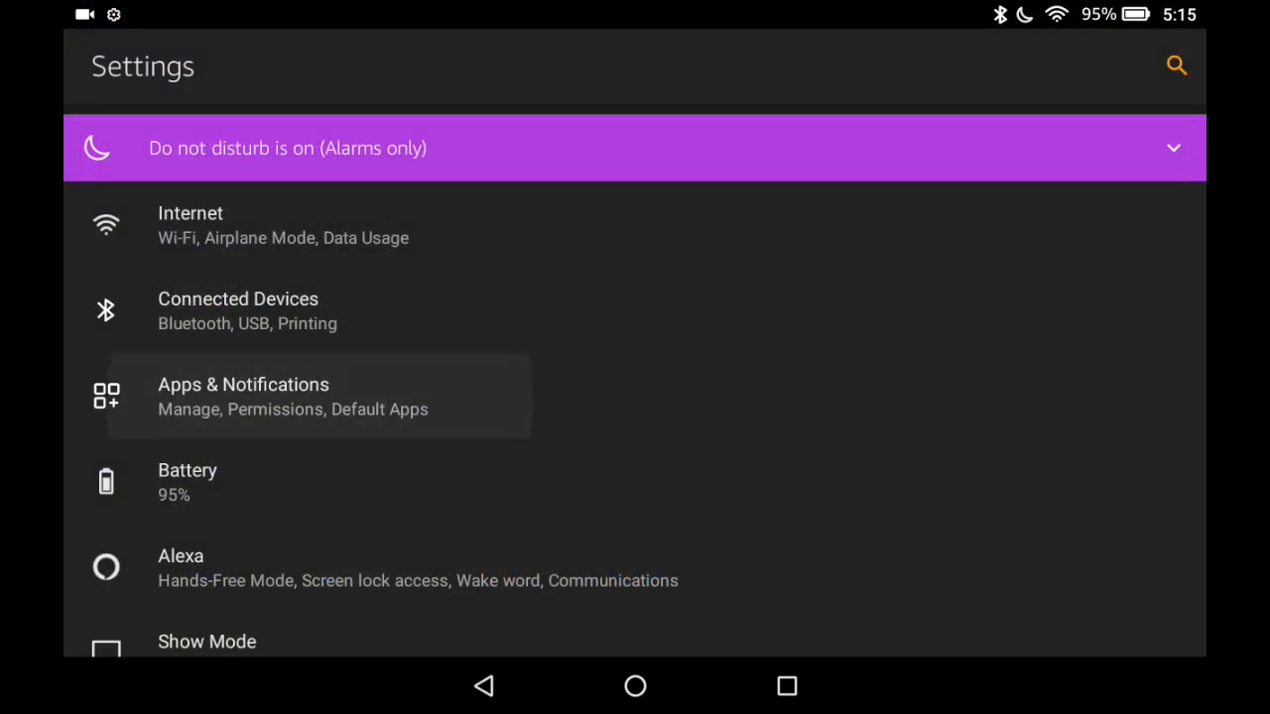
Go from Apps & Notifications into the App Notifications list
{"action": "left_click", "coordinate": [244, 395]}
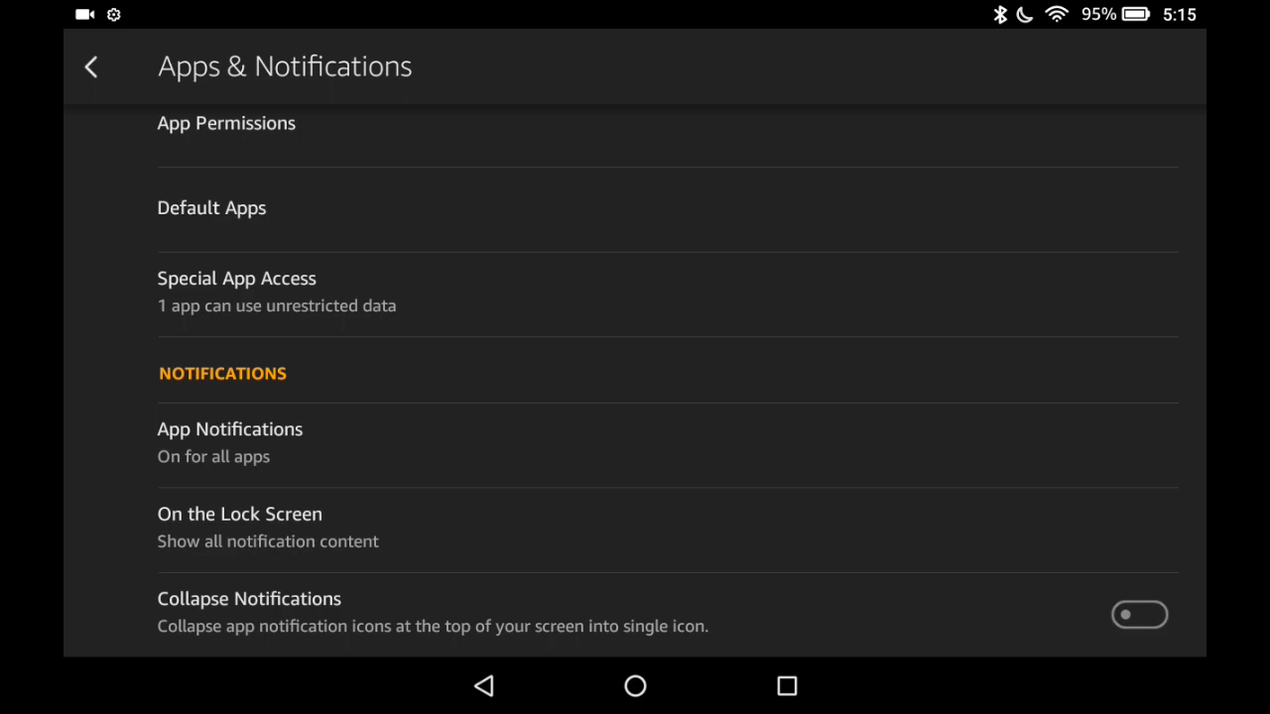
{"action": "left_click", "coordinate": [229, 441]}
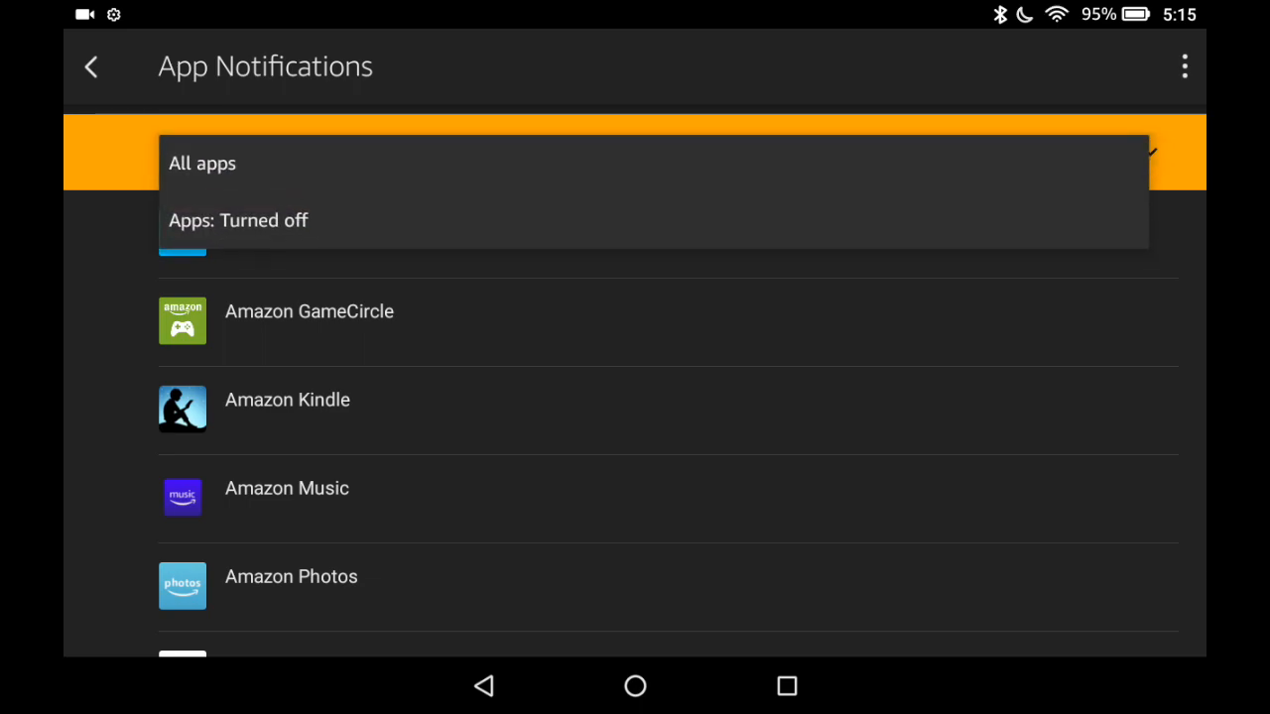
{"action": "left_click", "coordinate": [238, 219]}
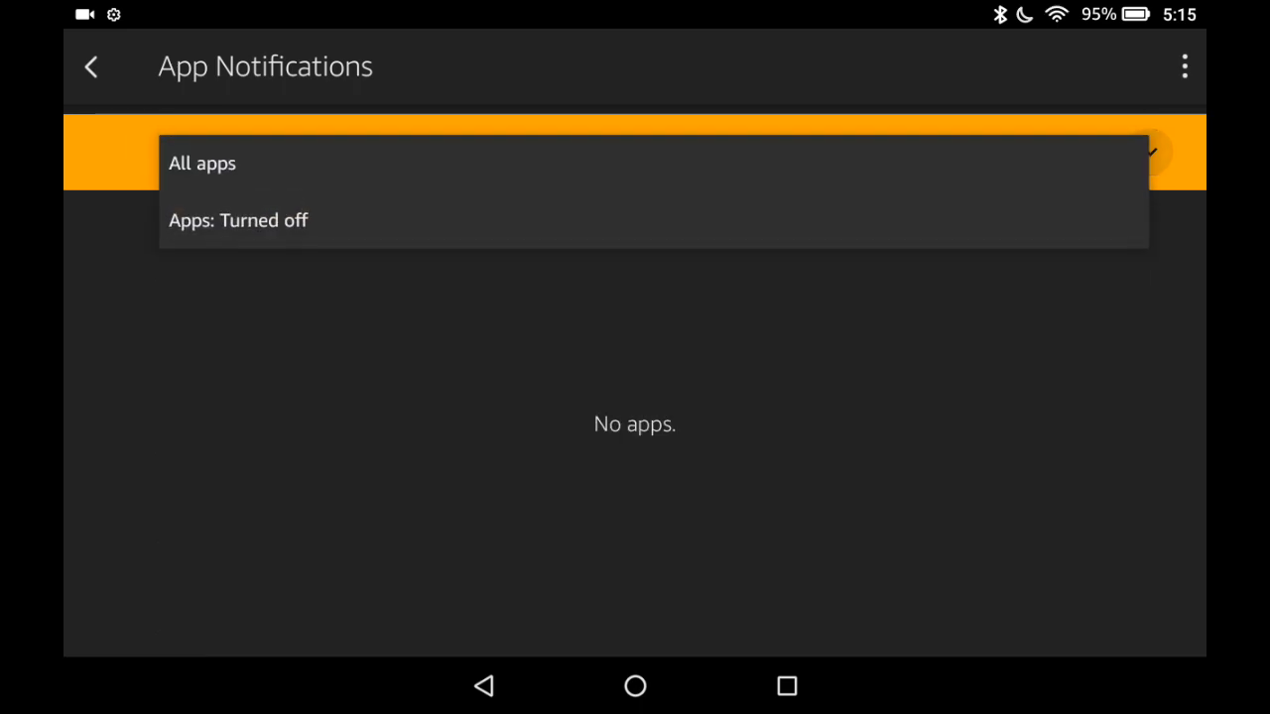
{"action": "left_click", "coordinate": [202, 163]}
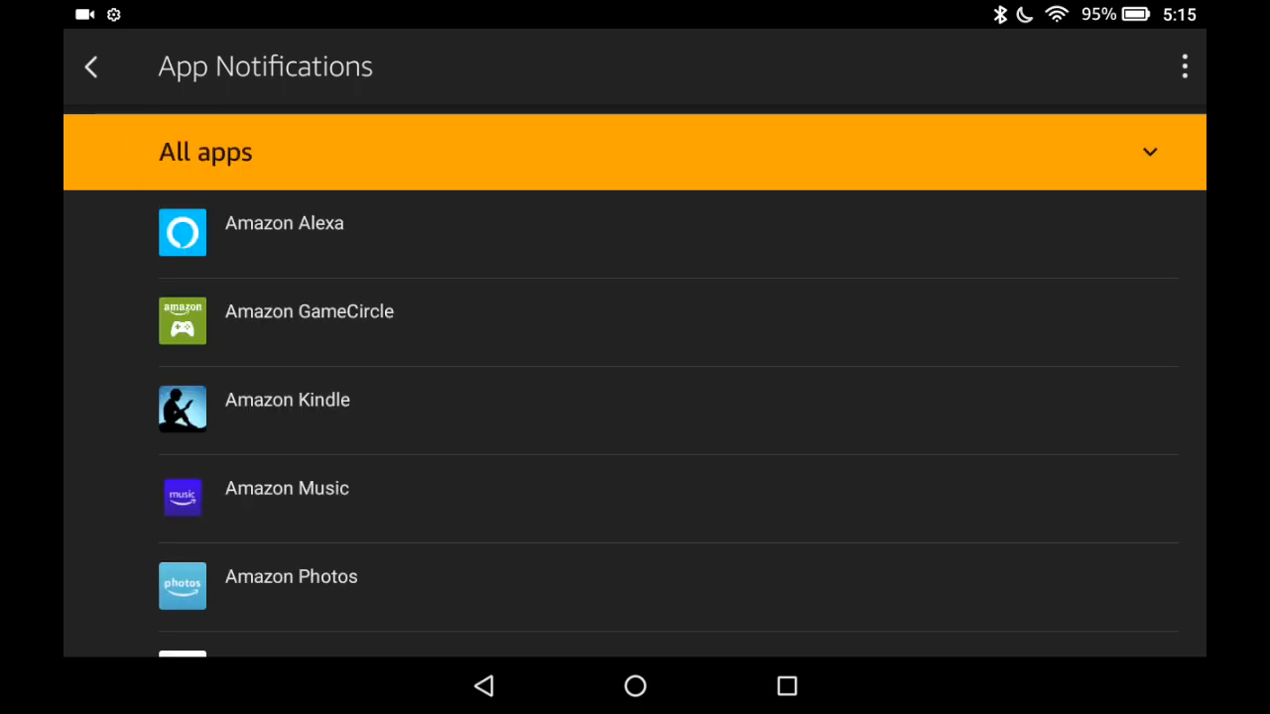
{"action": "left_click", "coordinate": [287, 398]}
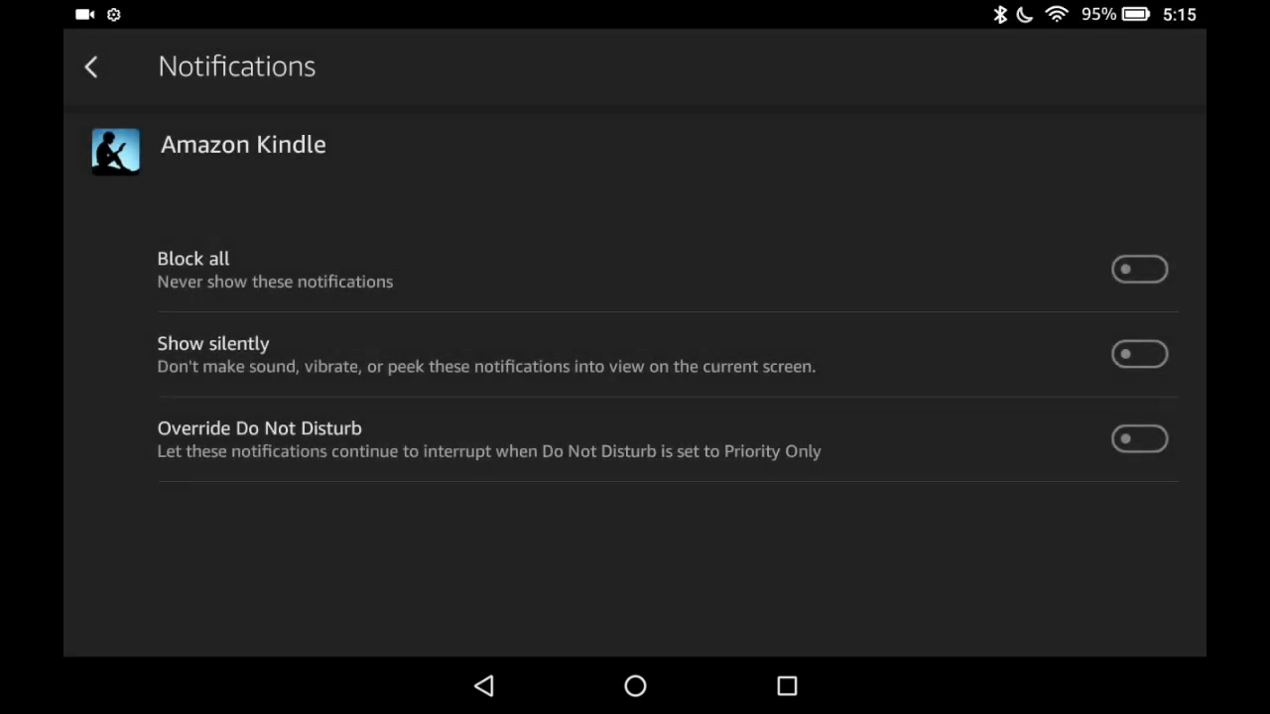
{"action": "left_click", "coordinate": [1139, 269]}
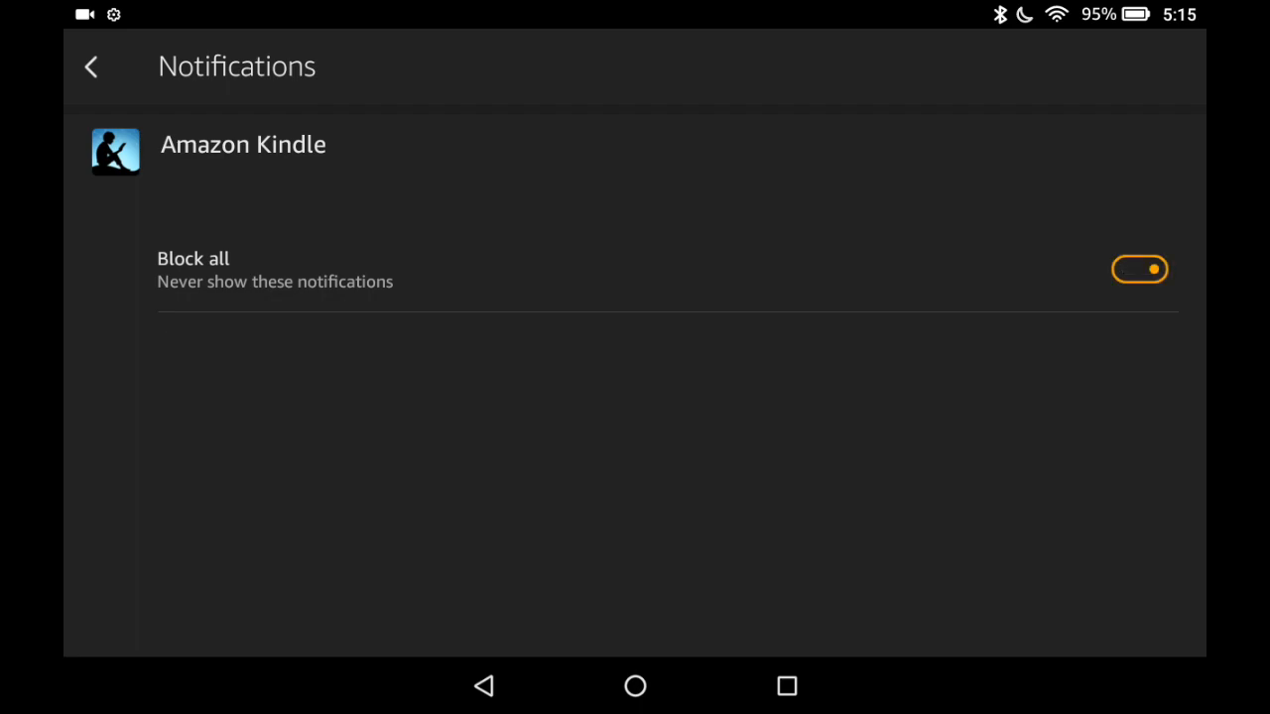
{"action": "left_click", "coordinate": [1139, 269]}
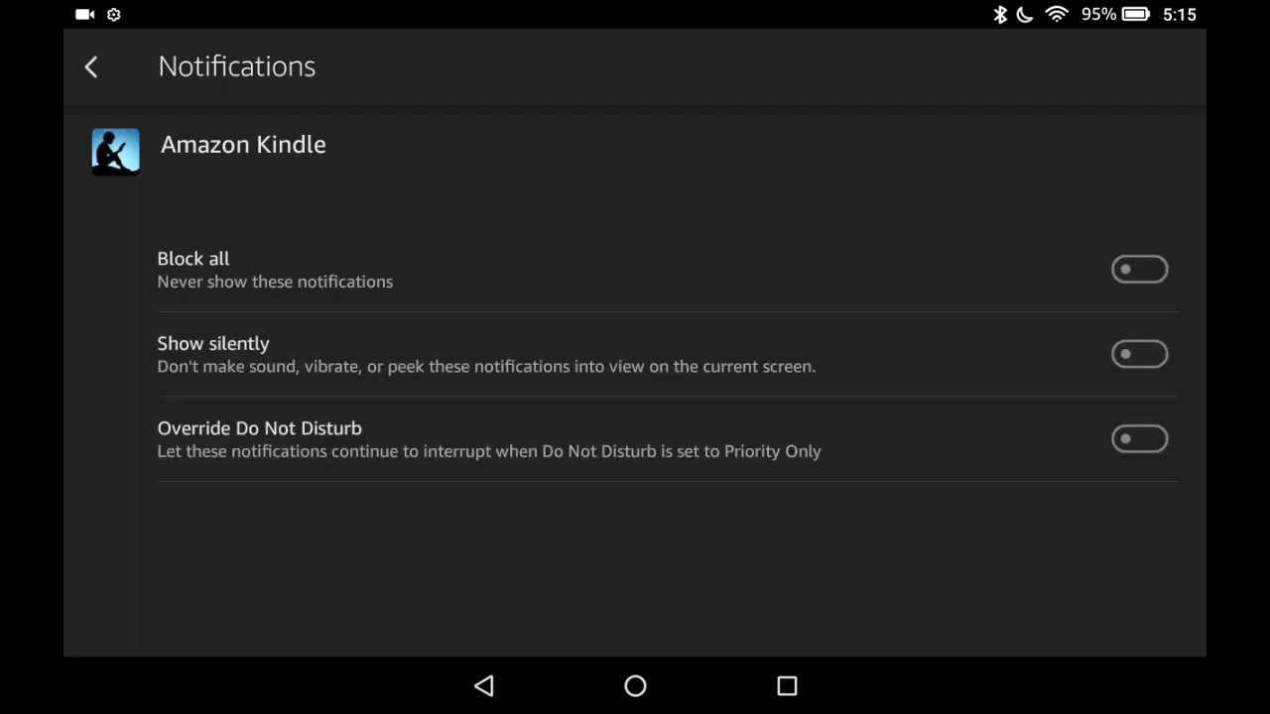
{"action": "left_click", "coordinate": [91, 67]}
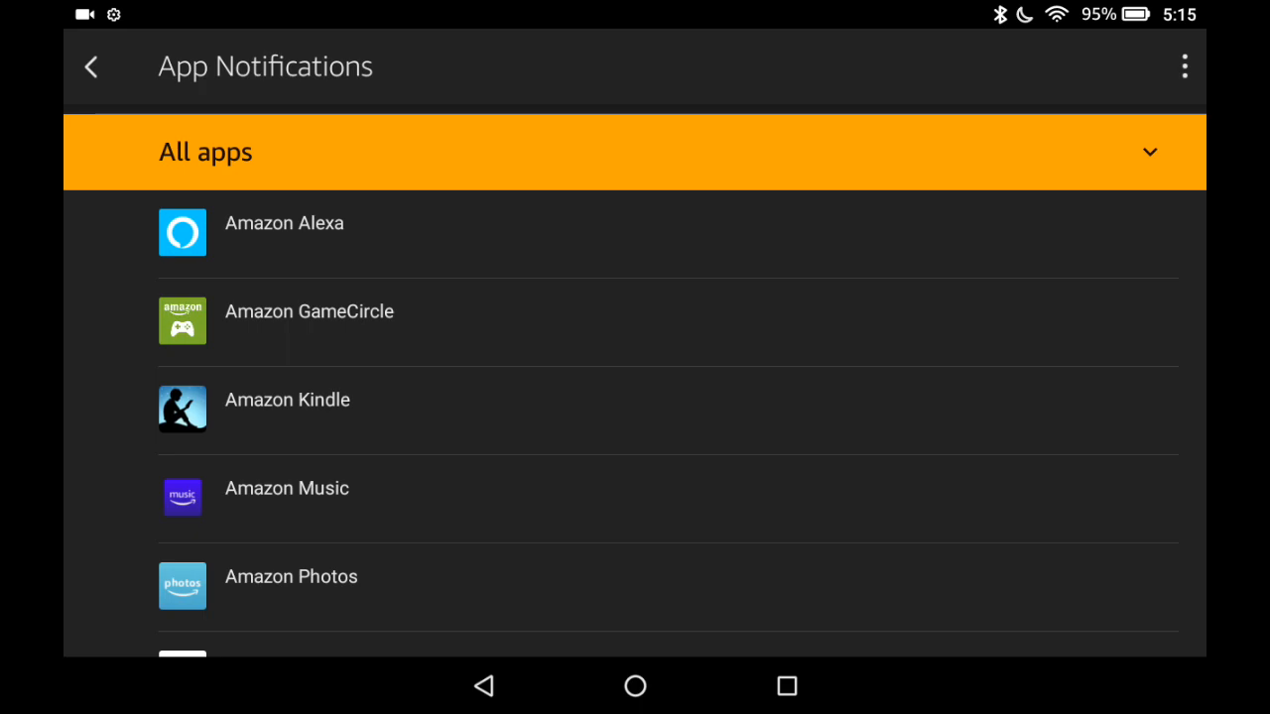
Return to Apps & Notifications and open the On the Lock Screen options
{"action": "left_click", "coordinate": [91, 66]}
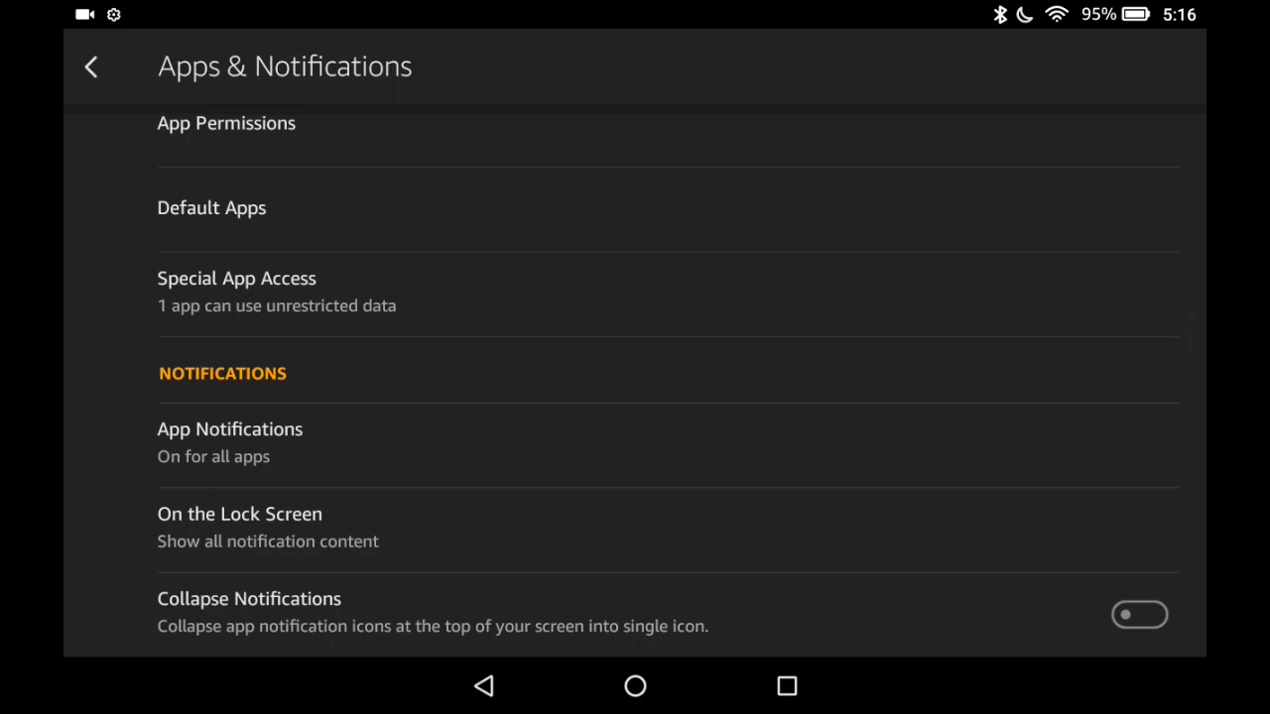
{"action": "left_click", "coordinate": [239, 513]}
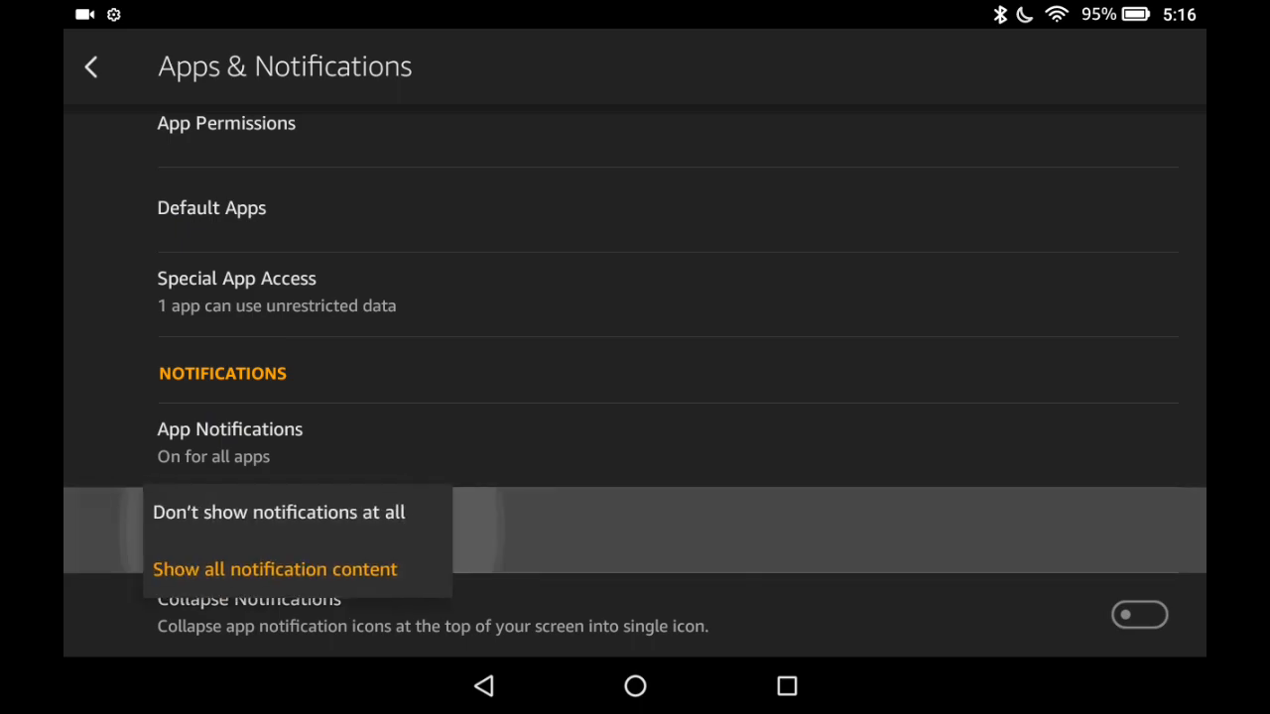